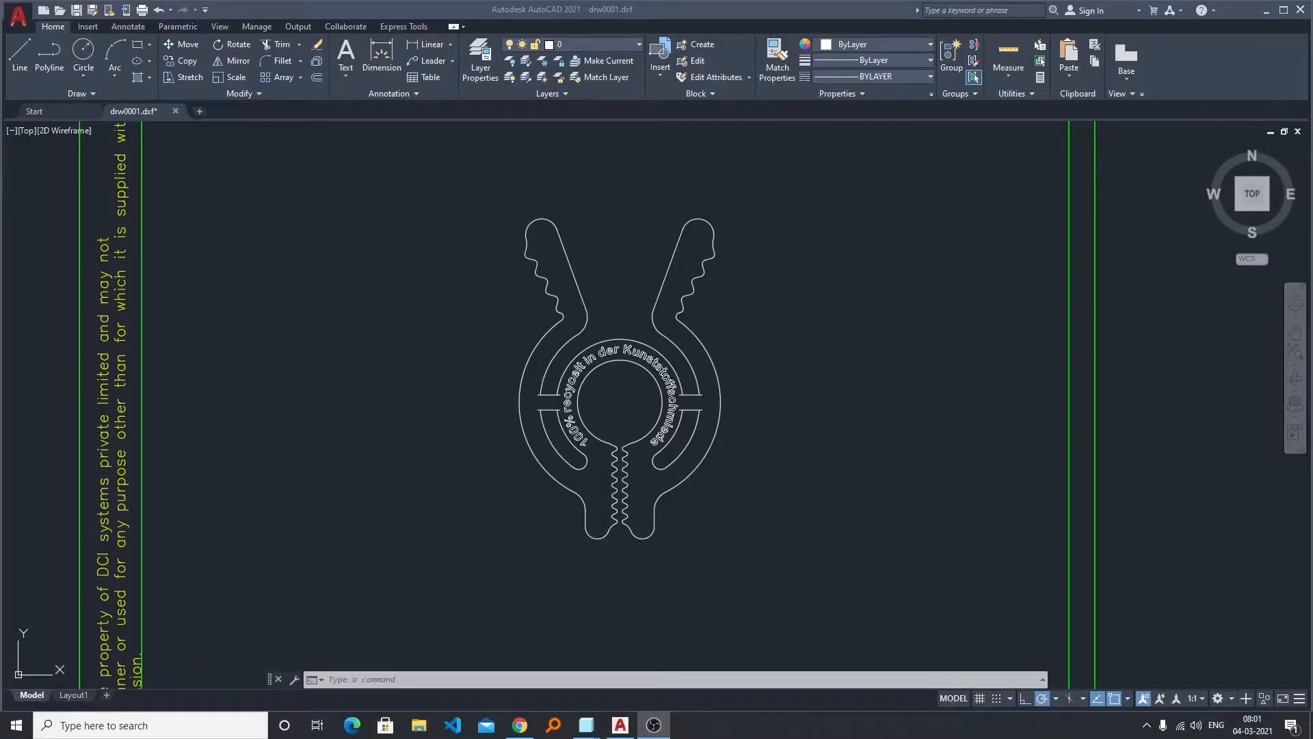
{"action": "mouse_move", "coordinate": [975, 406]}
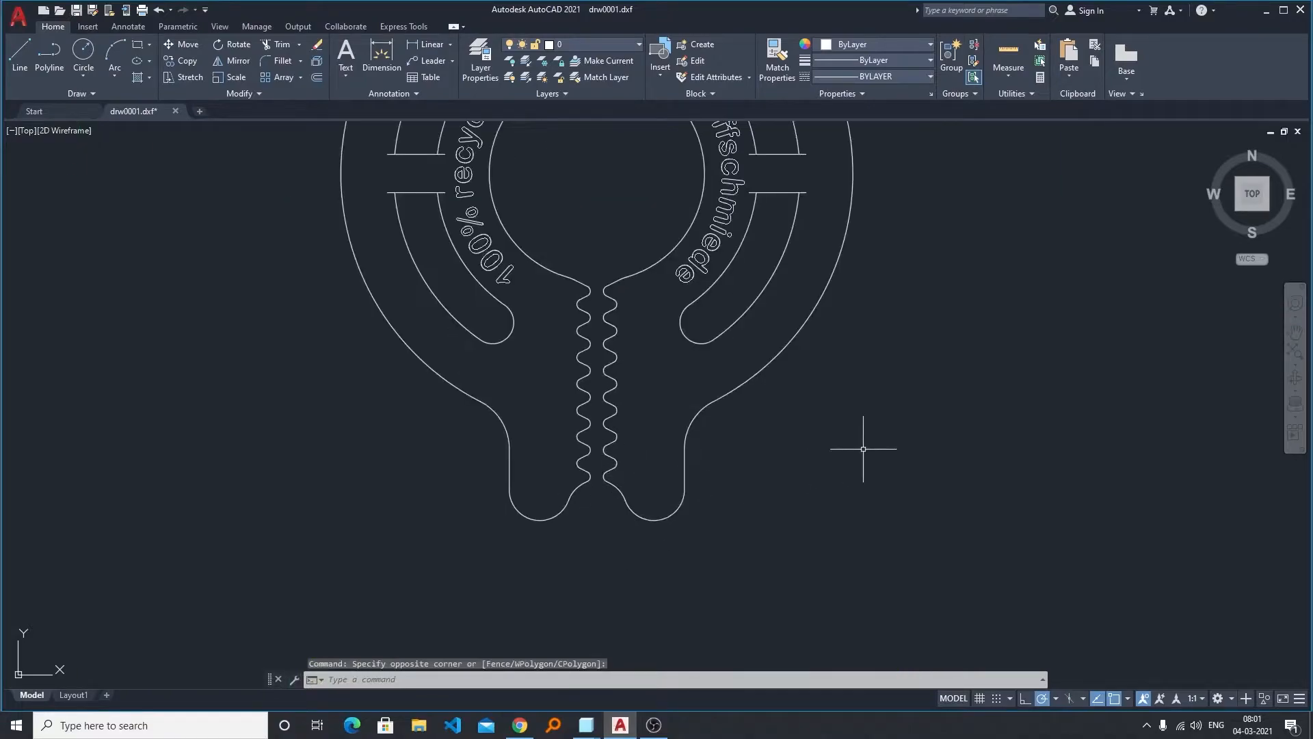
{"action": "mouse_move", "coordinate": [217, 258]}
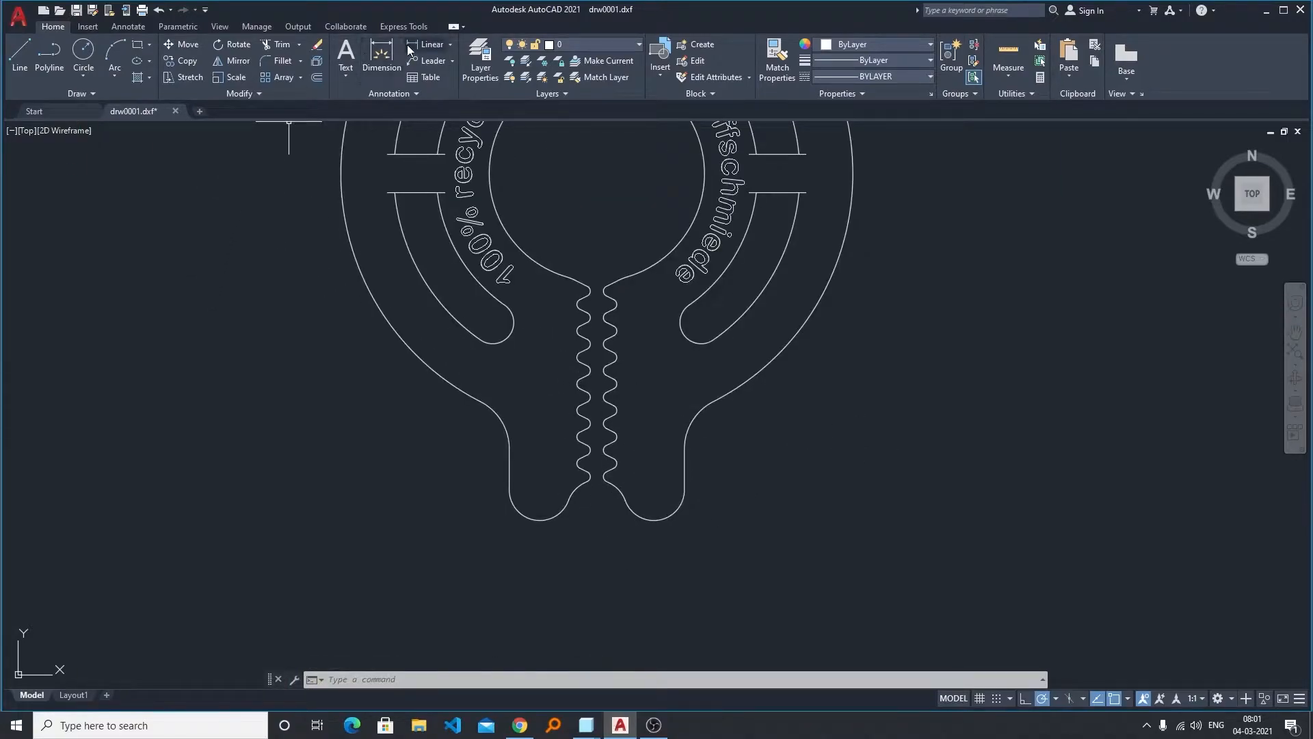
Start a linear dimension and pick the first edge of the clip's bottom gap.
{"action": "left_click", "coordinate": [381, 60]}
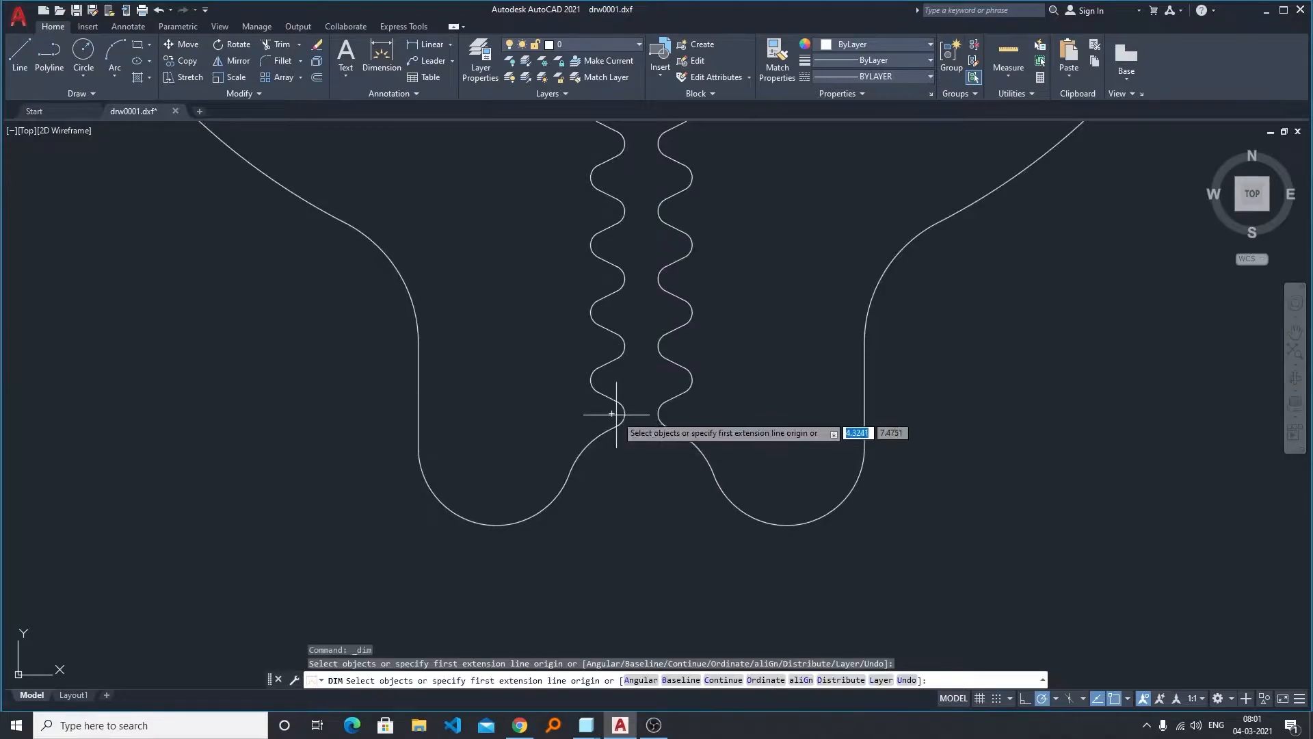
{"action": "left_click", "coordinate": [612, 414]}
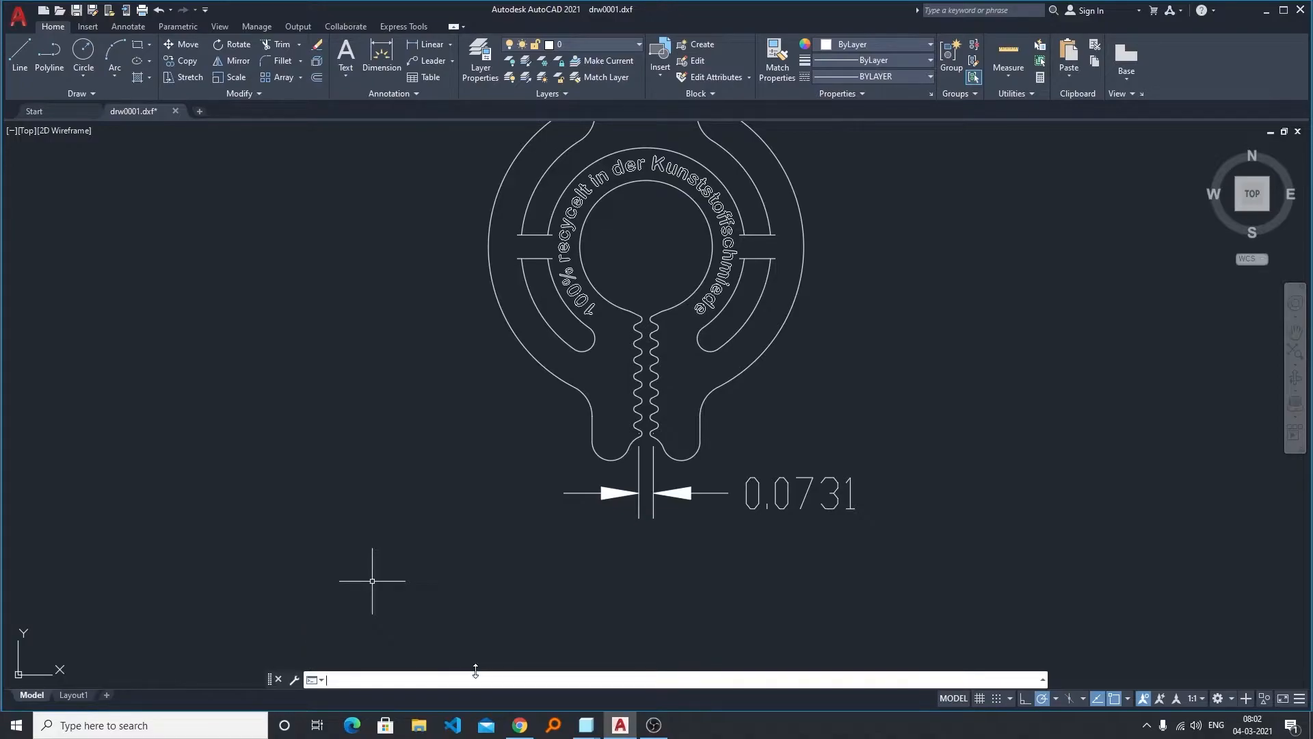
Run the -DWGUNITS command to begin converting the drawing units.
{"action": "type", "text": "-d"}
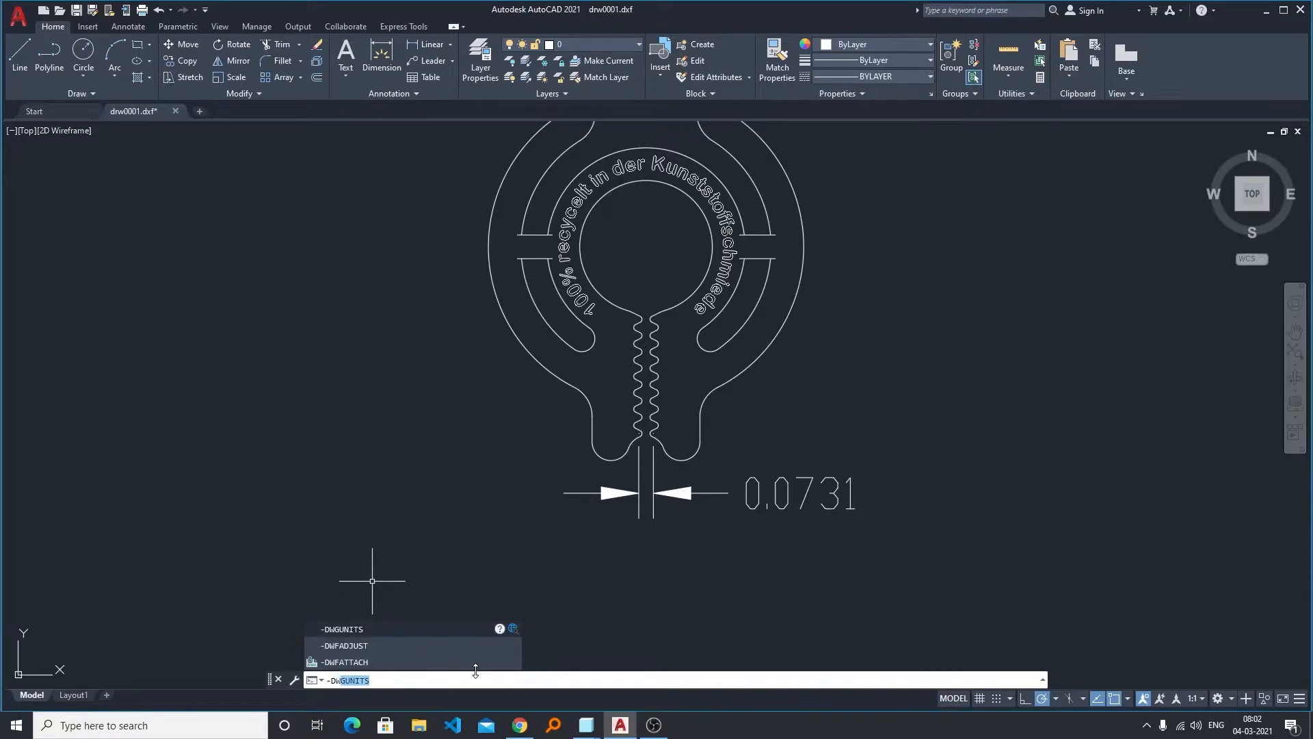
{"action": "key", "text": "enter"}
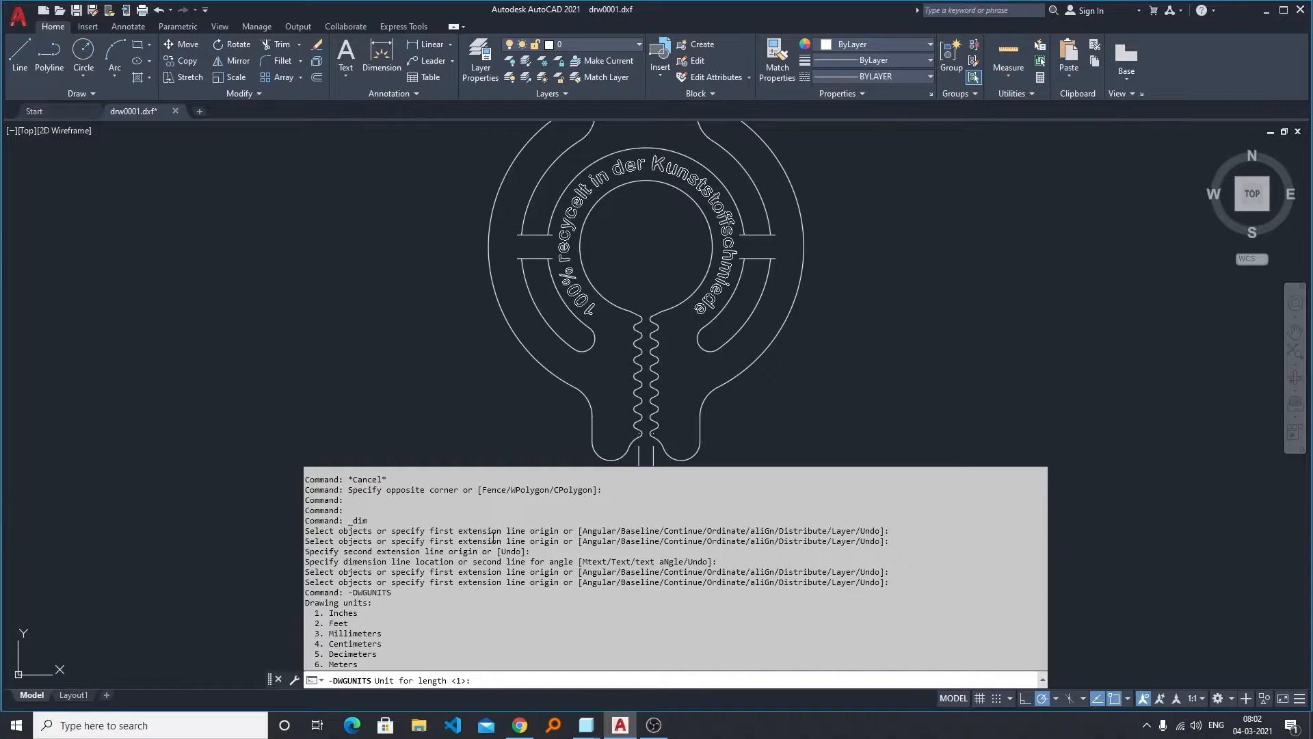
{"action": "mouse_move", "coordinate": [412, 597]}
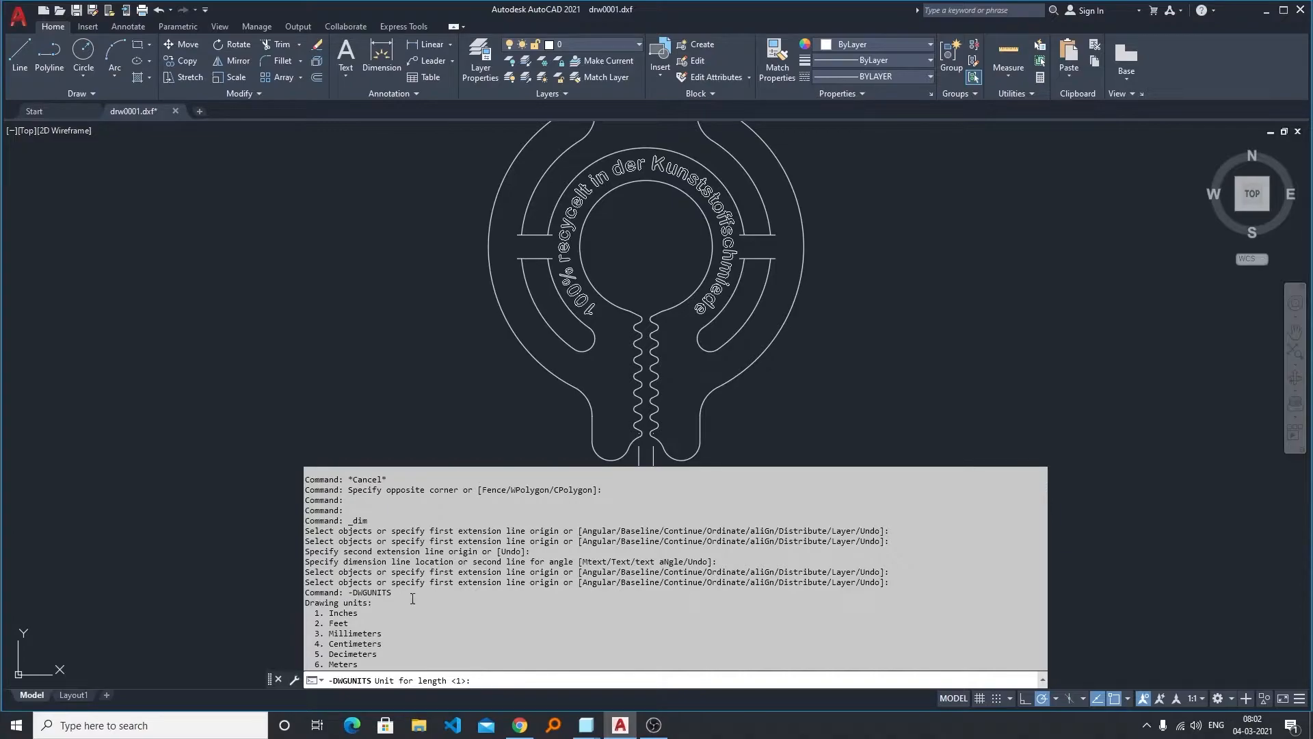
{"action": "mouse_move", "coordinate": [463, 711]}
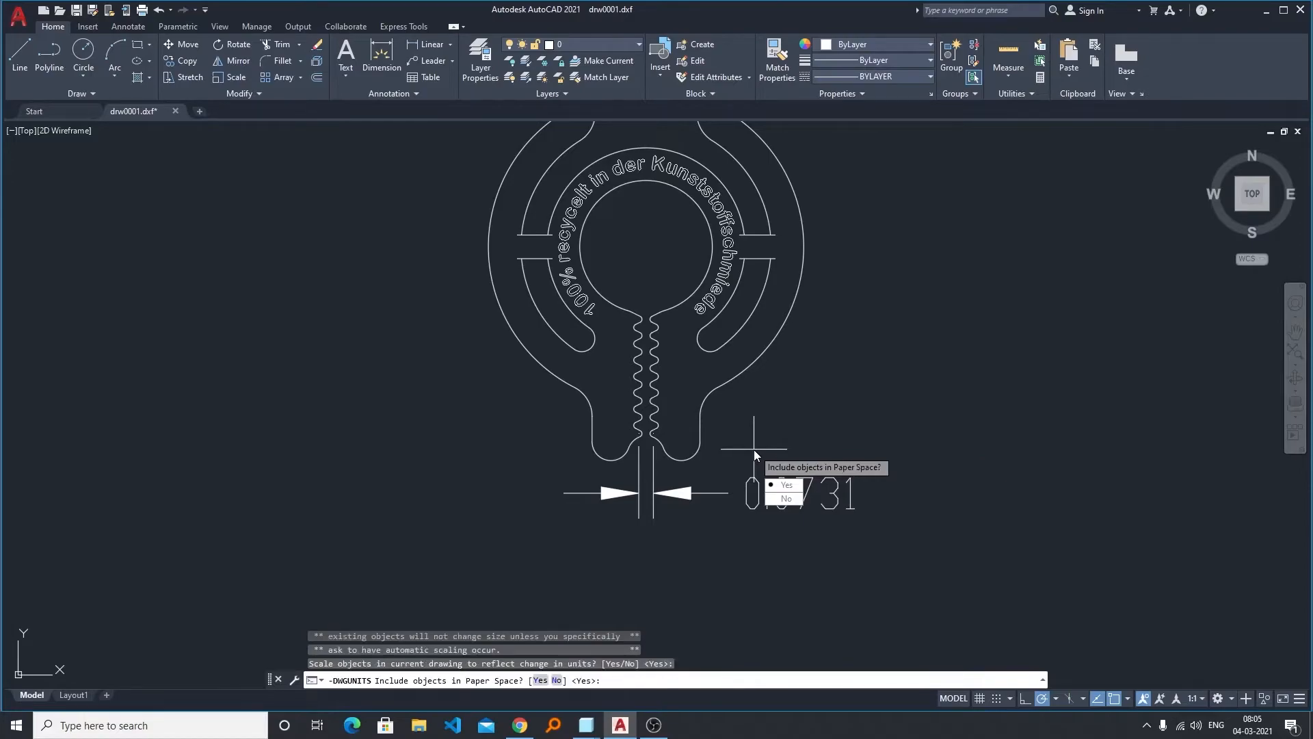
Include Paper Space objects in the conversion and zoom in on the 1.8556 dimension.
{"action": "left_click", "coordinate": [786, 484]}
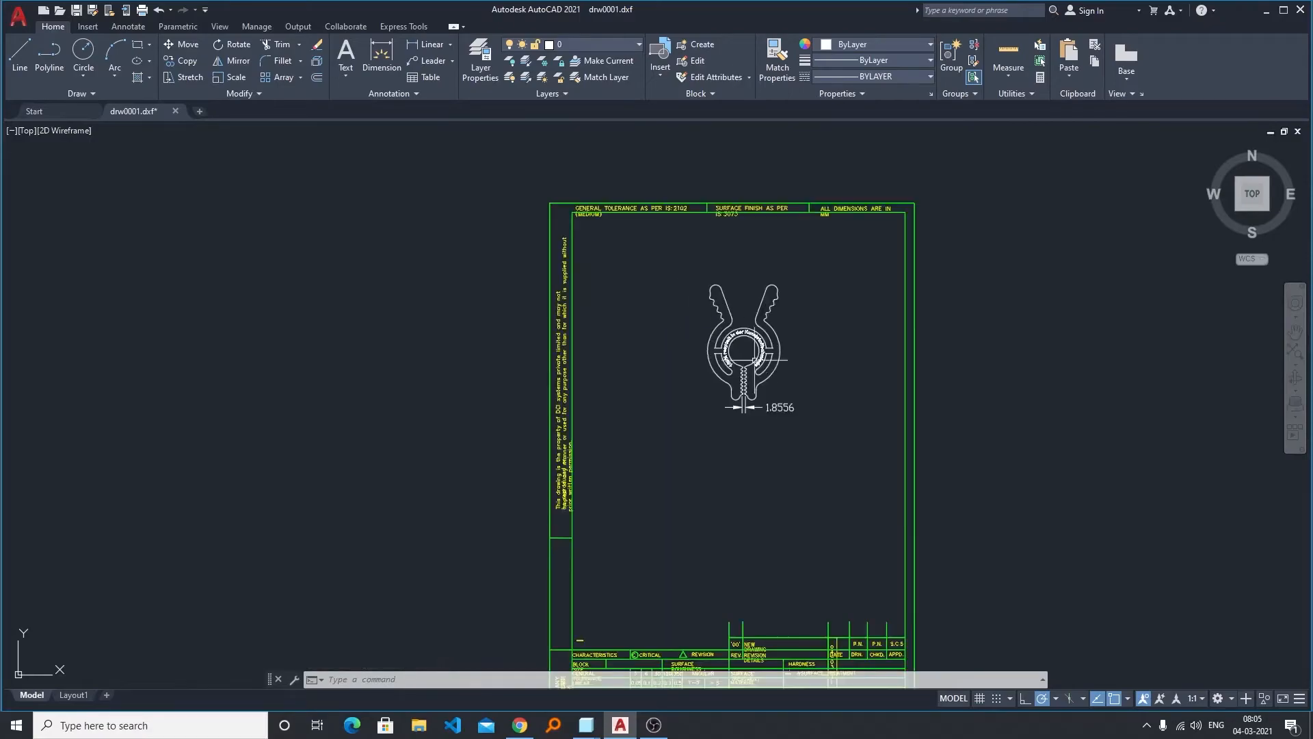
{"action": "scroll", "scroll_direction": "up", "scroll_amount": 3}
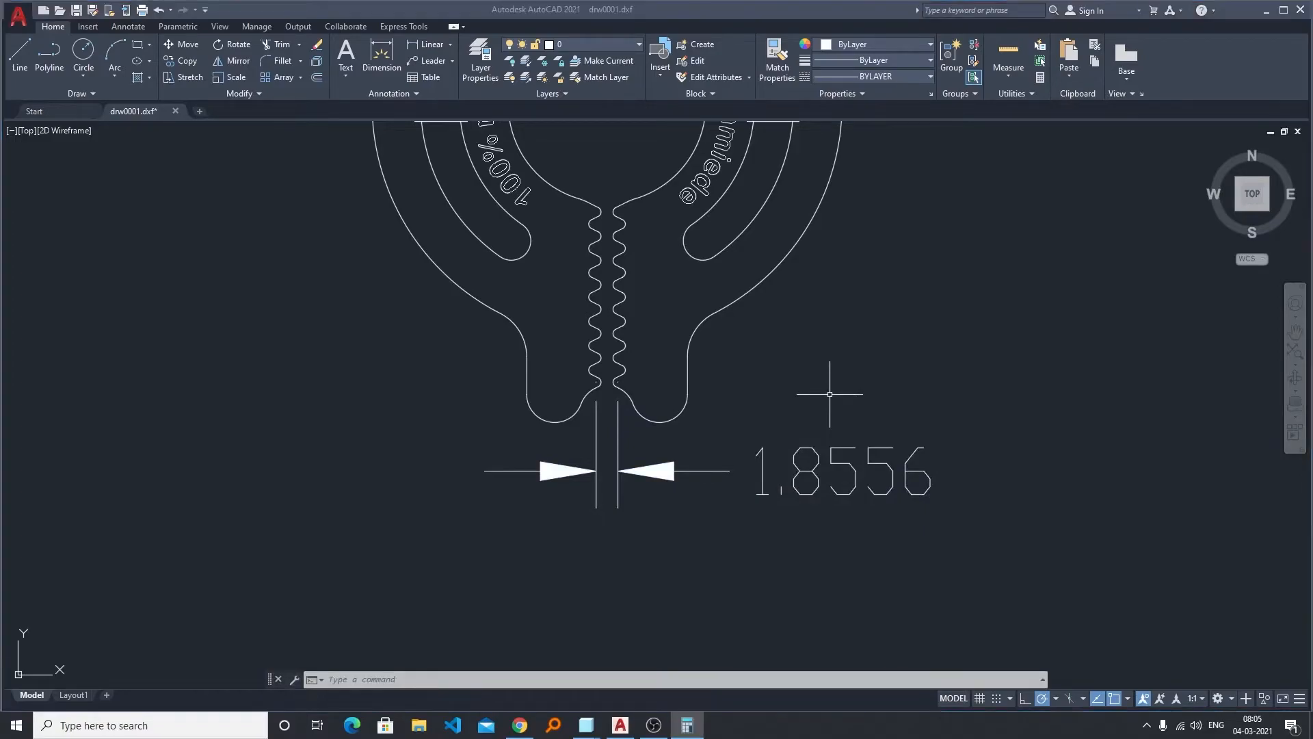
Open Calculator beside the drawing and compute 1.8556 ÷ 25.4 = 0.0730551181102362.
{"action": "left_click", "coordinate": [686, 726]}
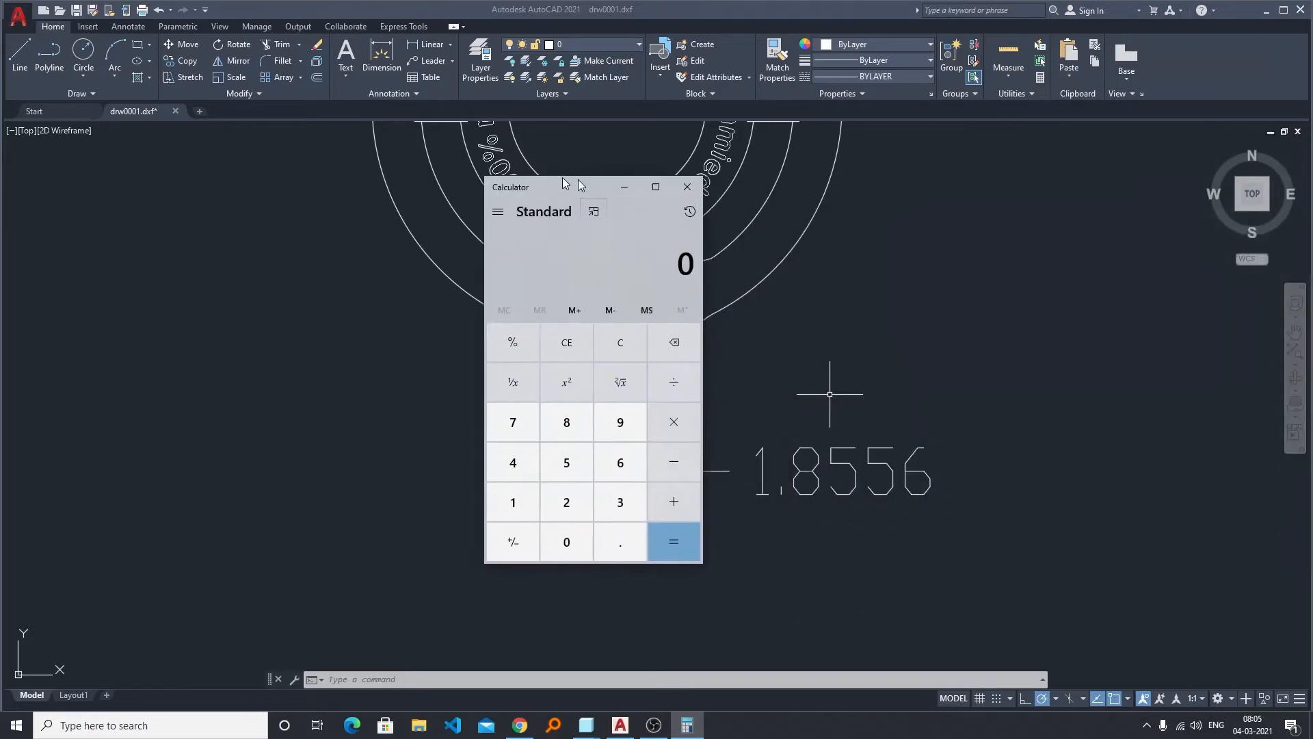
{"action": "left_click_drag", "start_coordinate": [561, 186], "coordinate": [407, 198]}
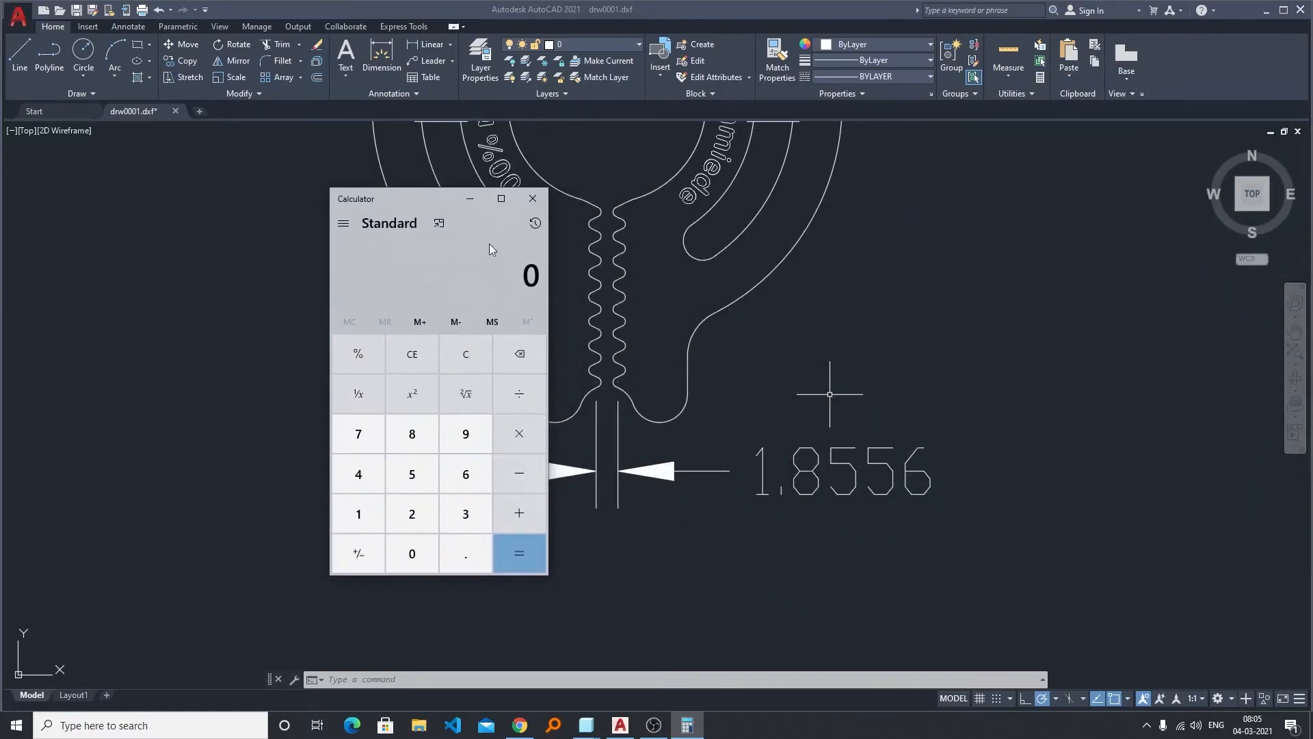
{"action": "left_click", "coordinate": [358, 514]}
{"action": "type", "text": "1.8556"}
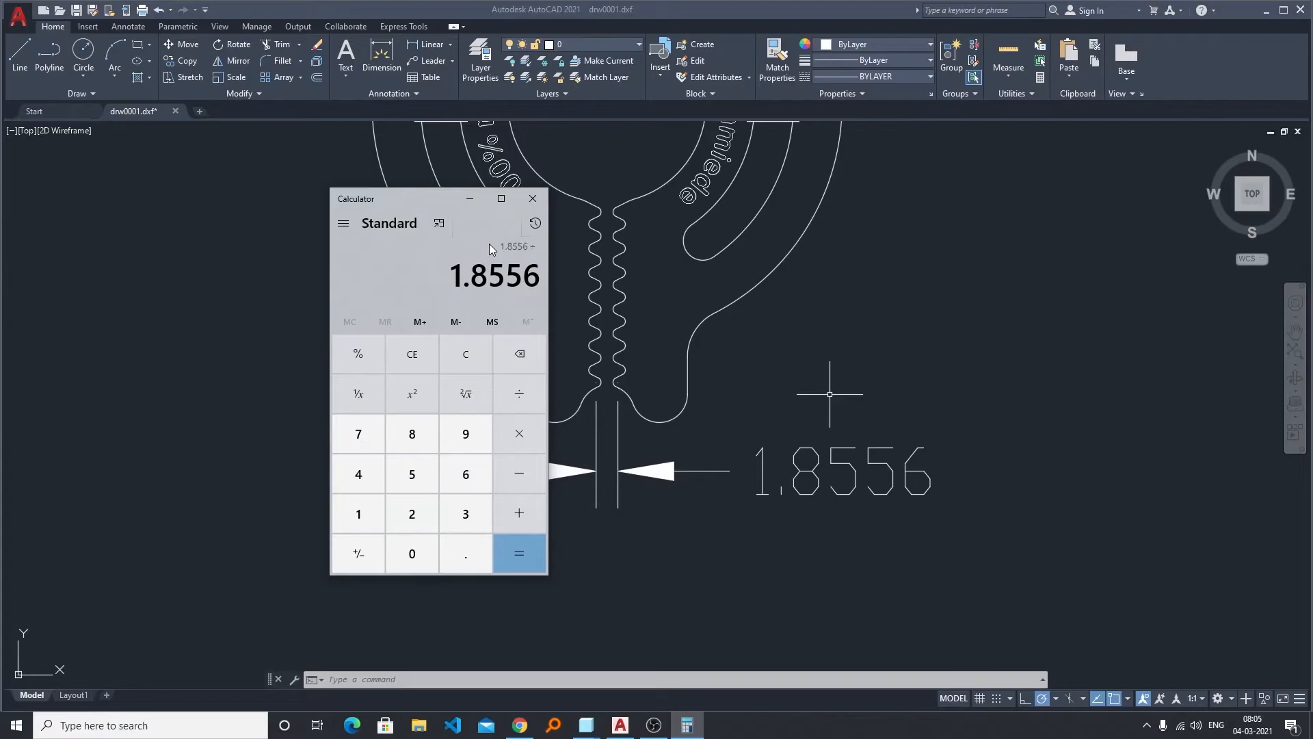
{"action": "left_click", "coordinate": [518, 553]}
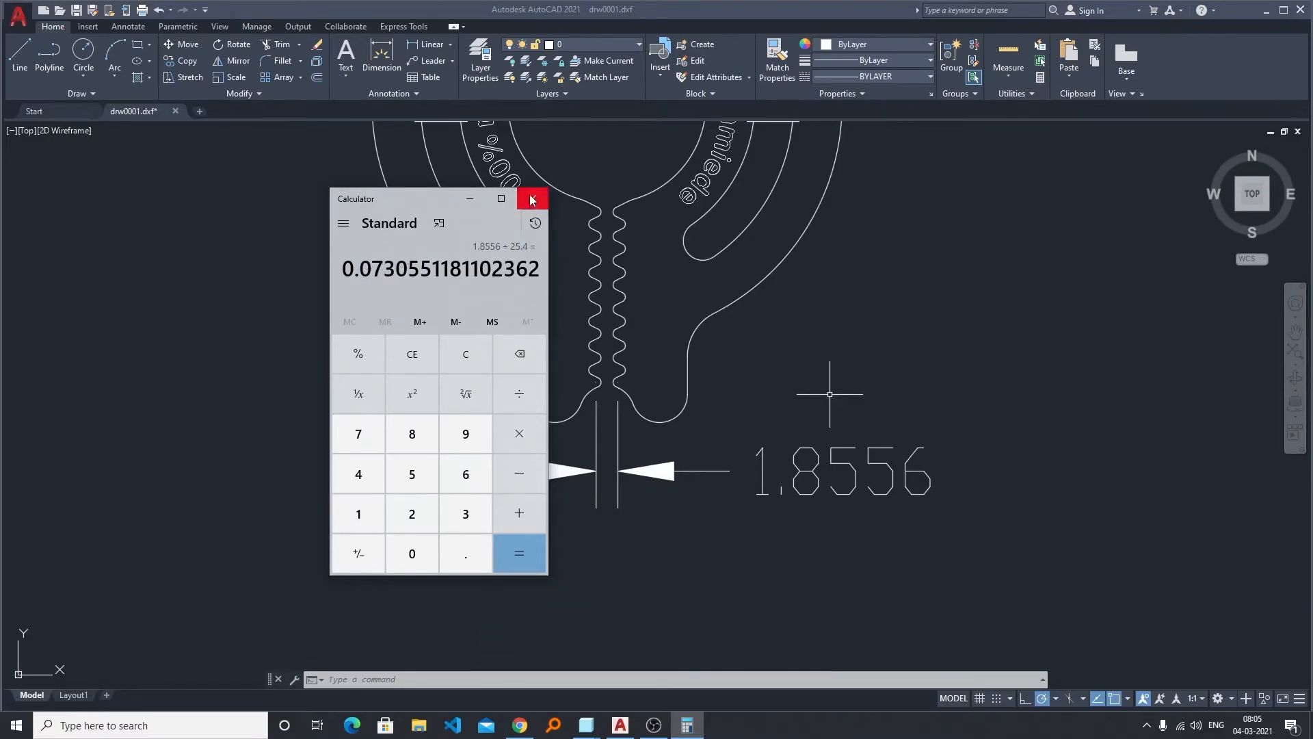
Close Calculator to return to the full clip drawing.
{"action": "left_click", "coordinate": [530, 199]}
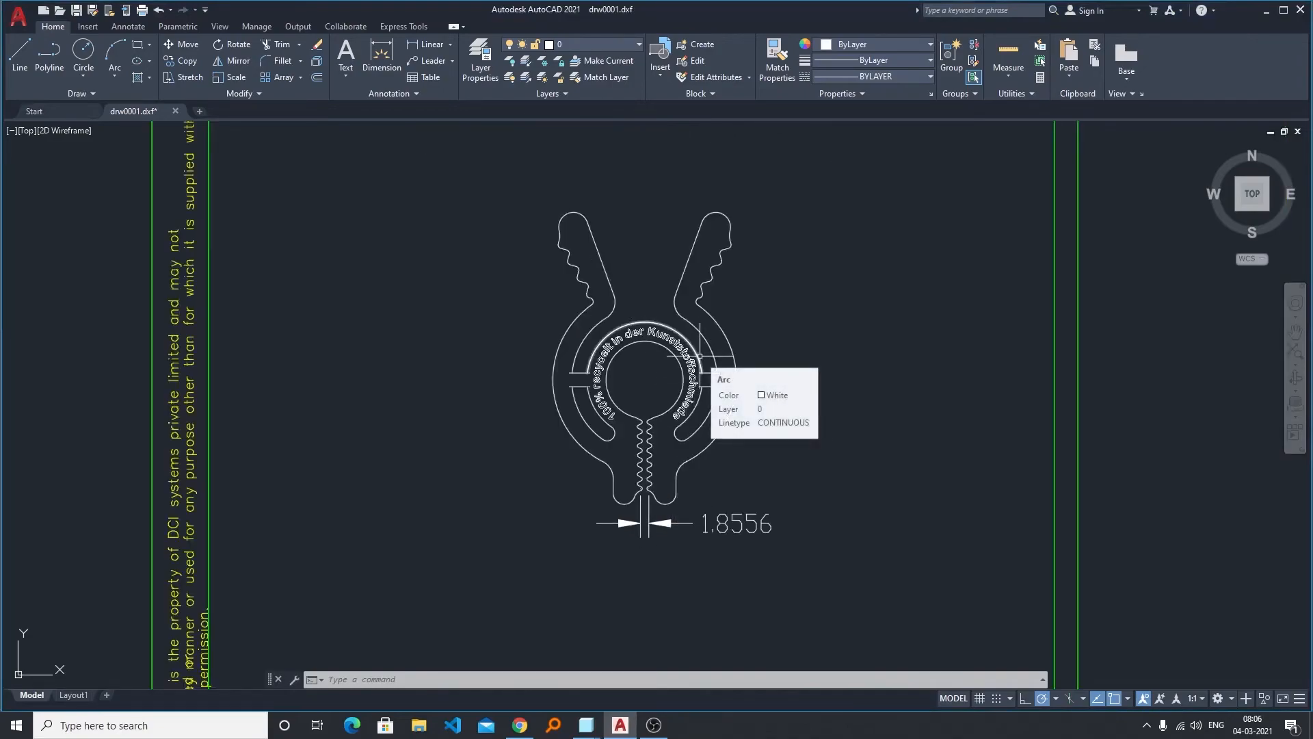
{"action": "mouse_move", "coordinate": [787, 284]}
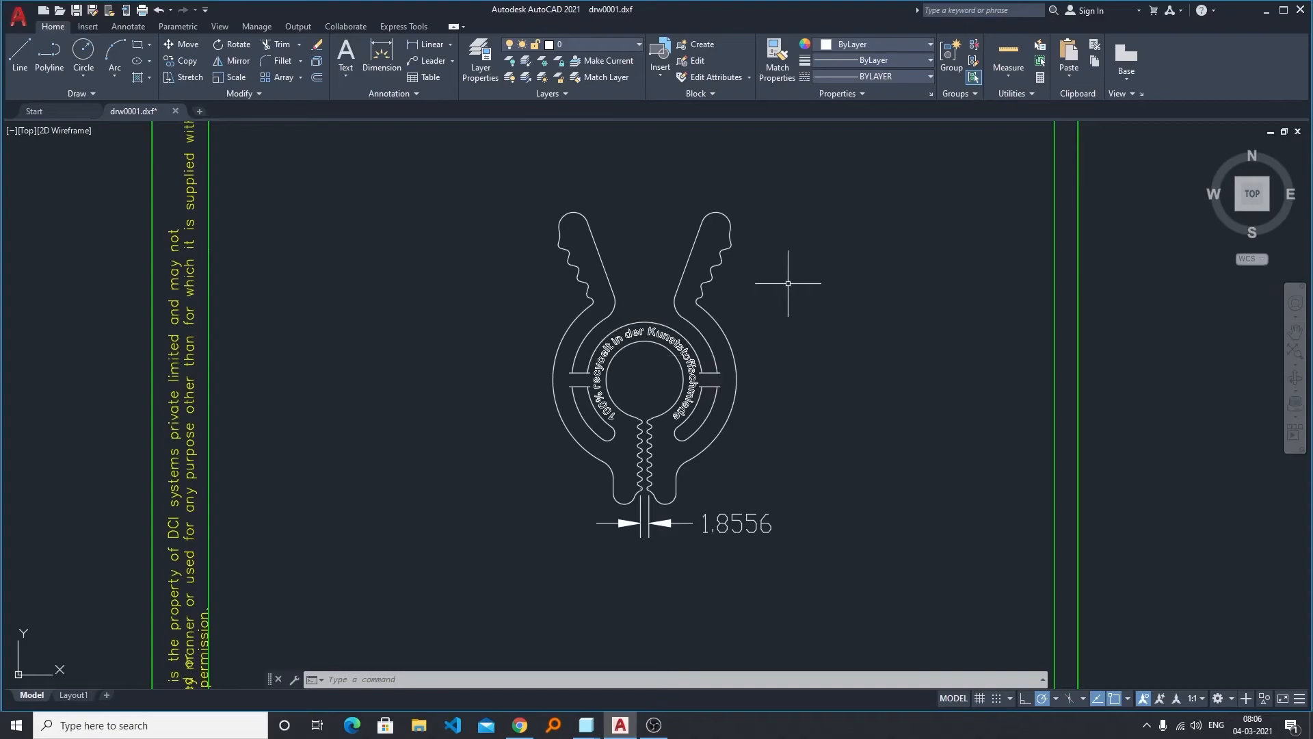